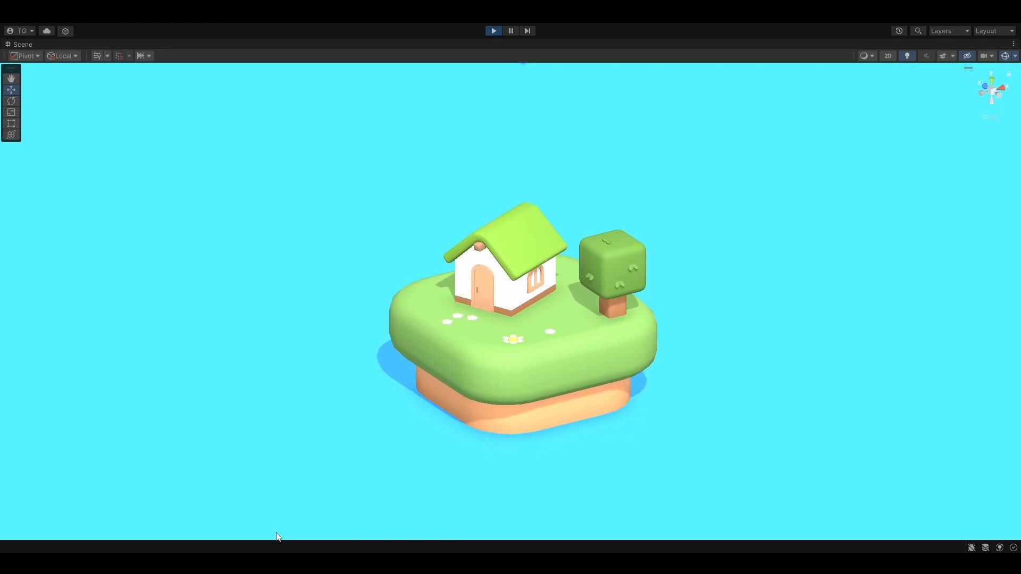
Step: Enter Play mode so the game's World page with the island scene appears
key("alt+tab")
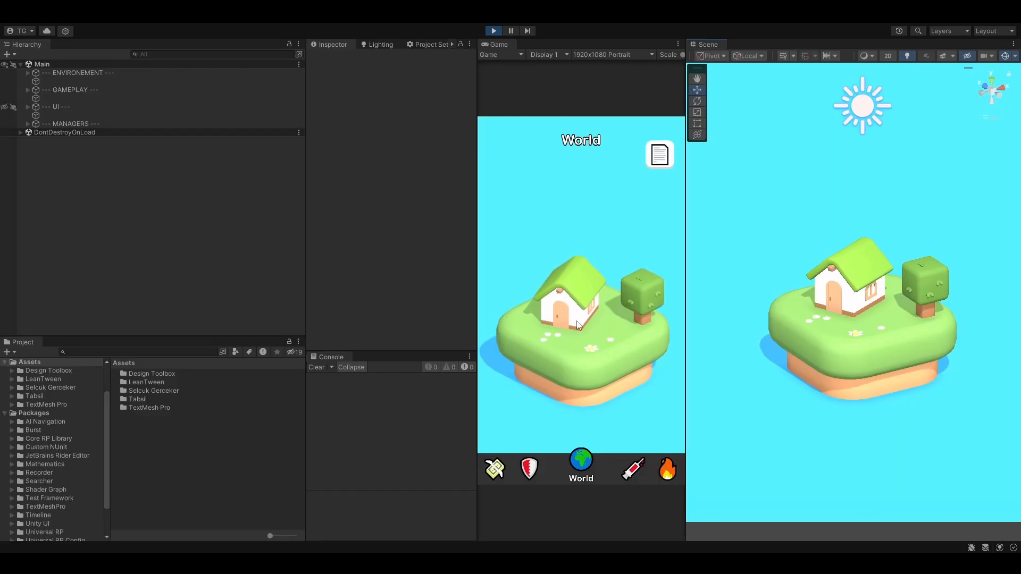
Step: Switch through the Equipment, Events, Shop and Talents pages via the bottom navigation bar
left_click(529, 468)
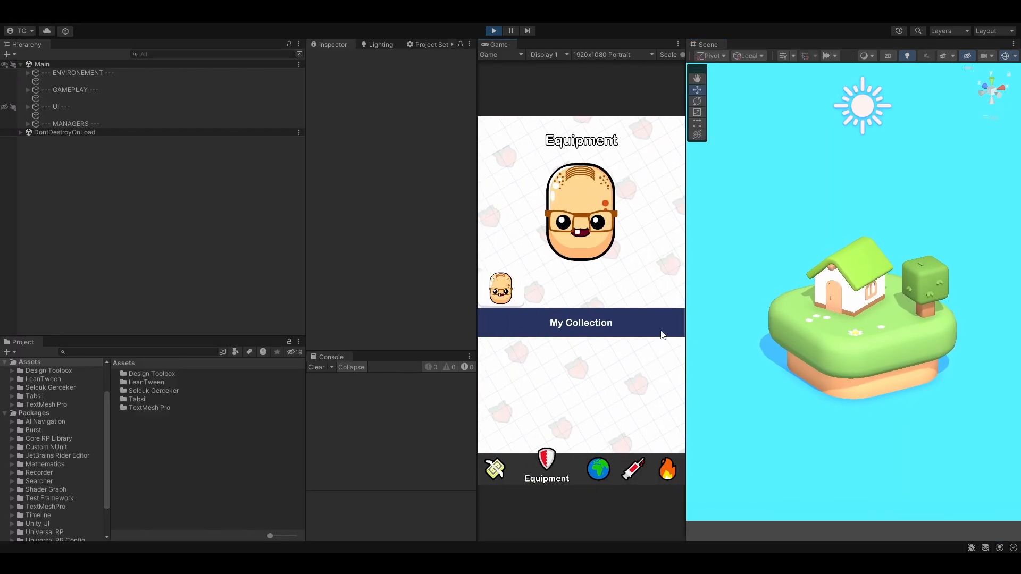
left_click(666, 469)
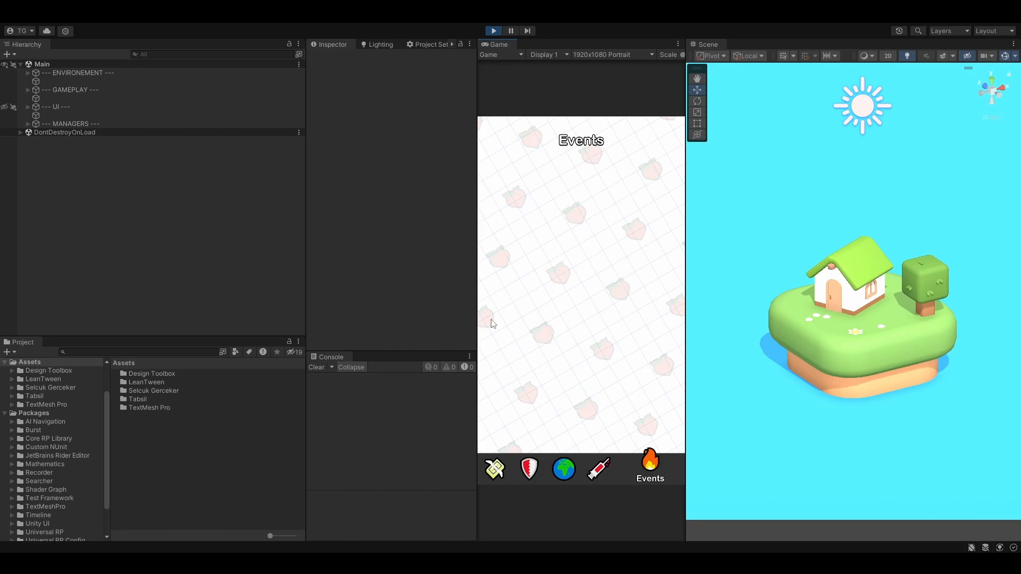
left_click(494, 469)
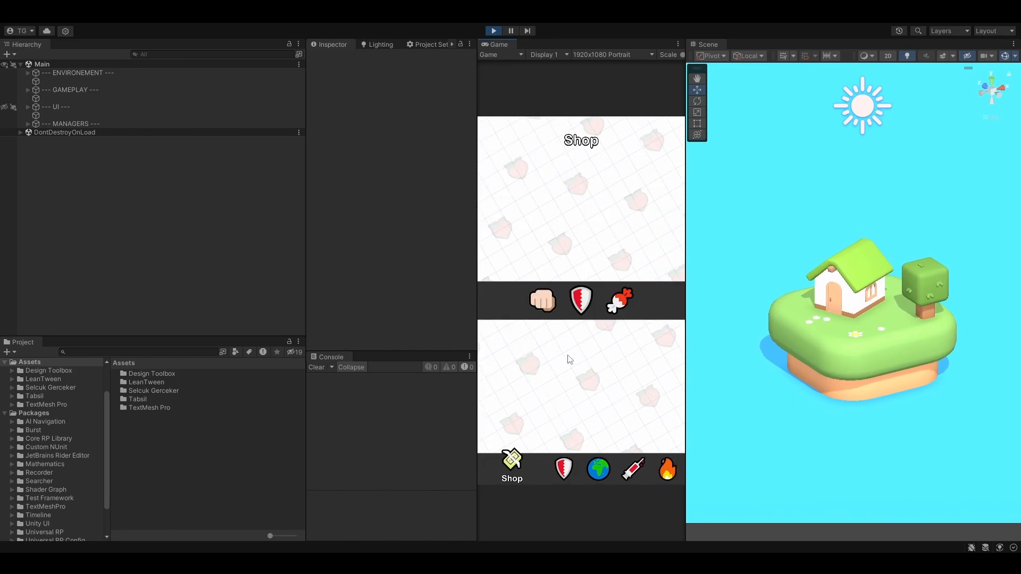
left_click(597, 469)
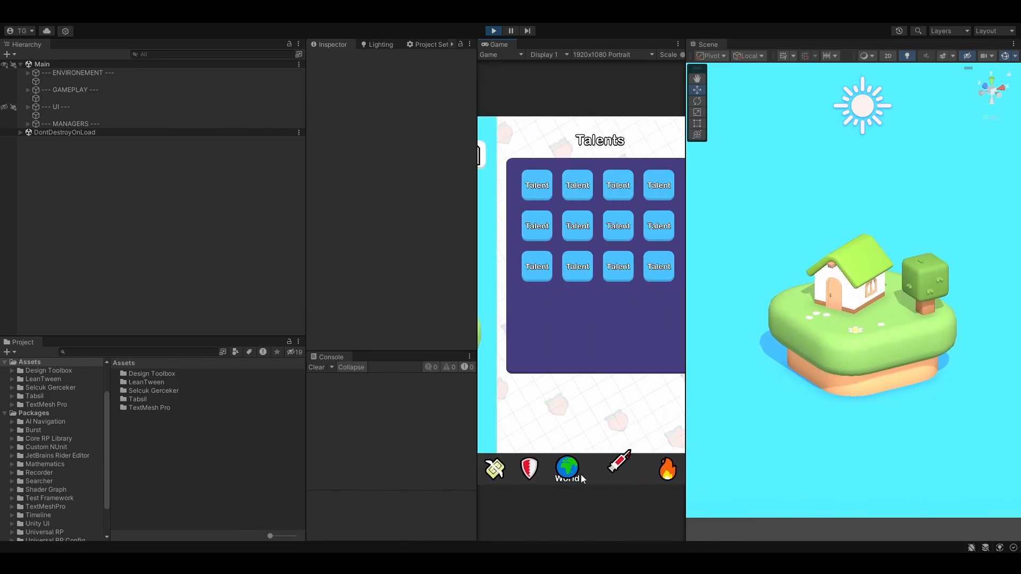
Step: Show the Popup Example window, dismiss it with the red X, and move to the light-bulb screen
left_click(567, 468)
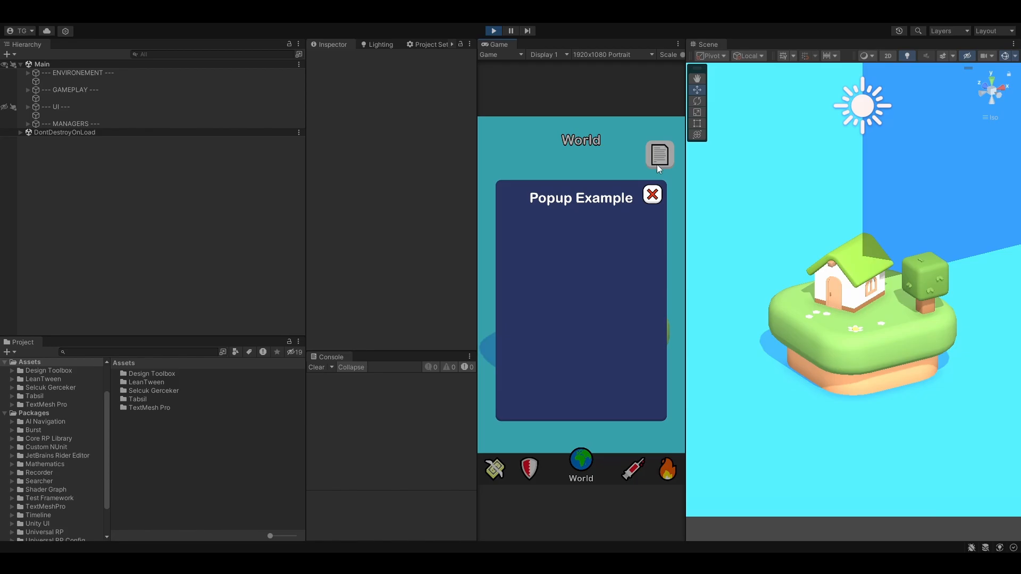
left_click(652, 194)
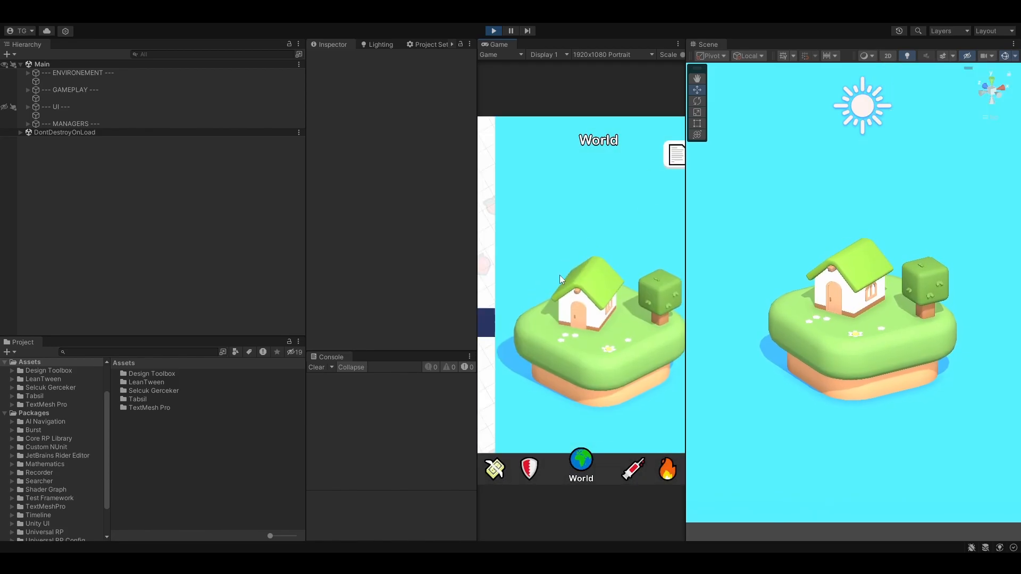
left_click(529, 468)
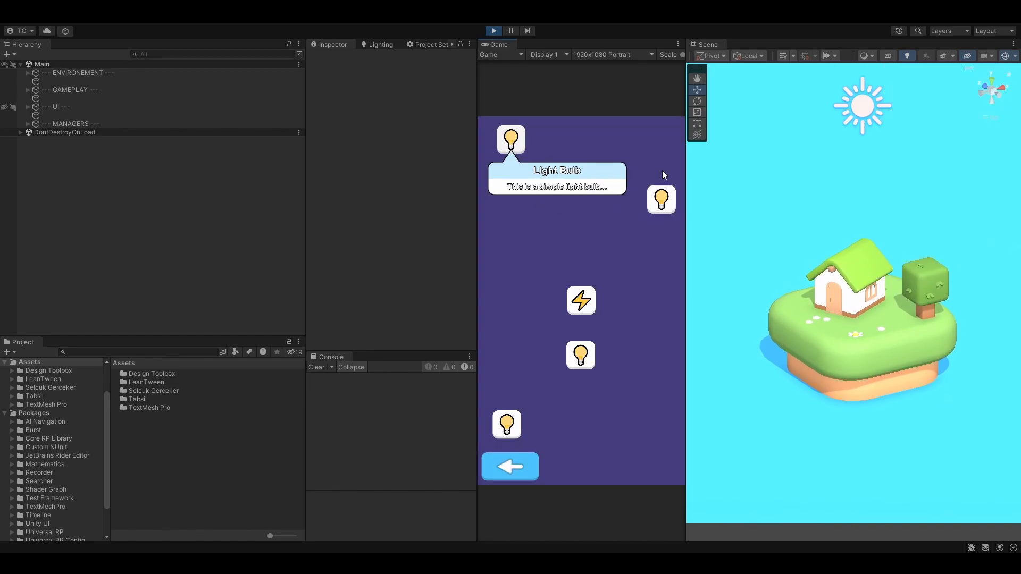
mouse_move(660, 199)
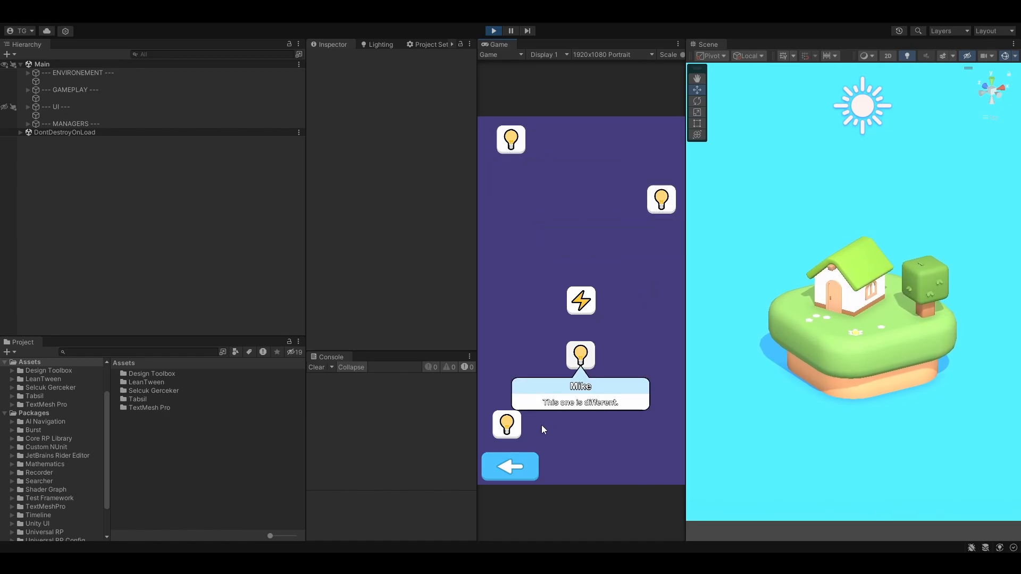
Step: Return from the light-bulb tooltip screen to the Equipment page via the back arrow
left_click(509, 465)
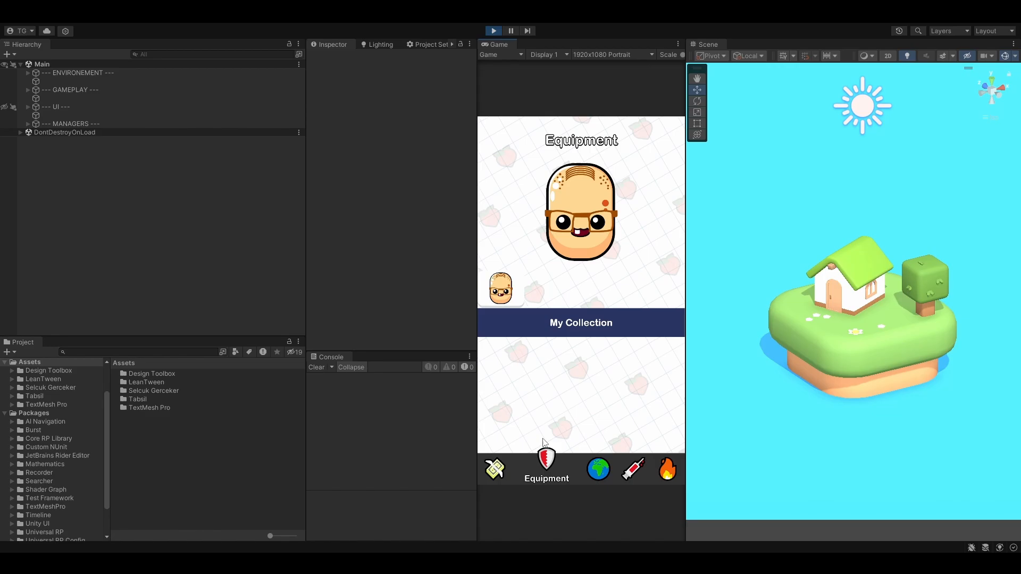
Step: Visit the Shop page's looping icon strip, then return to the World page with the island
left_click(495, 469)
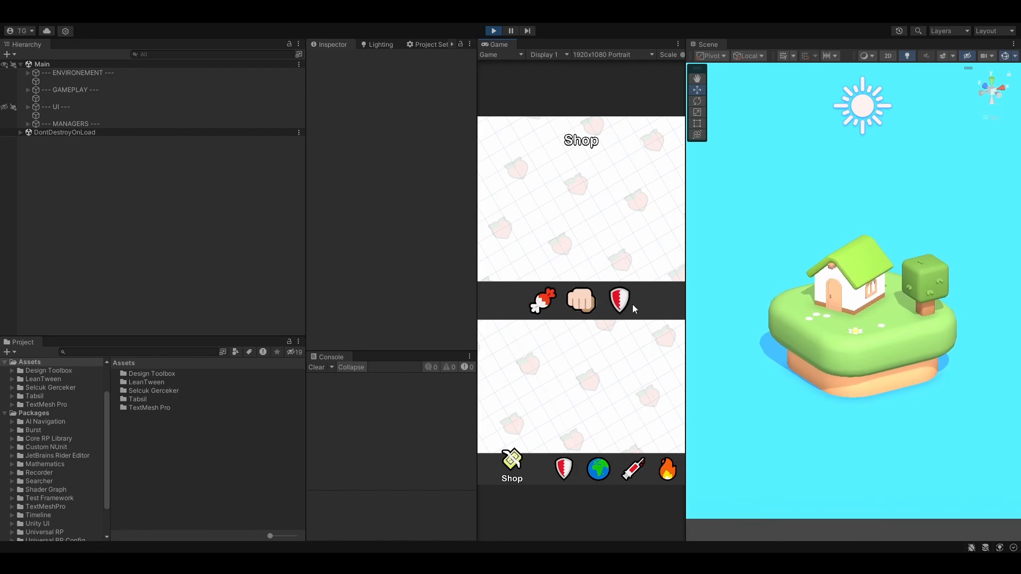
left_click(596, 468)
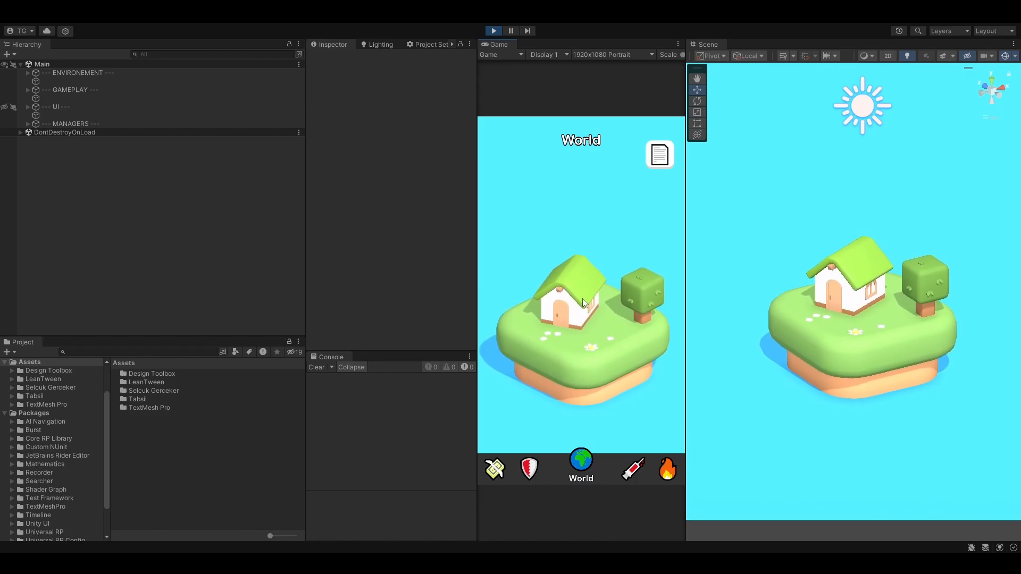
left_click(529, 468)
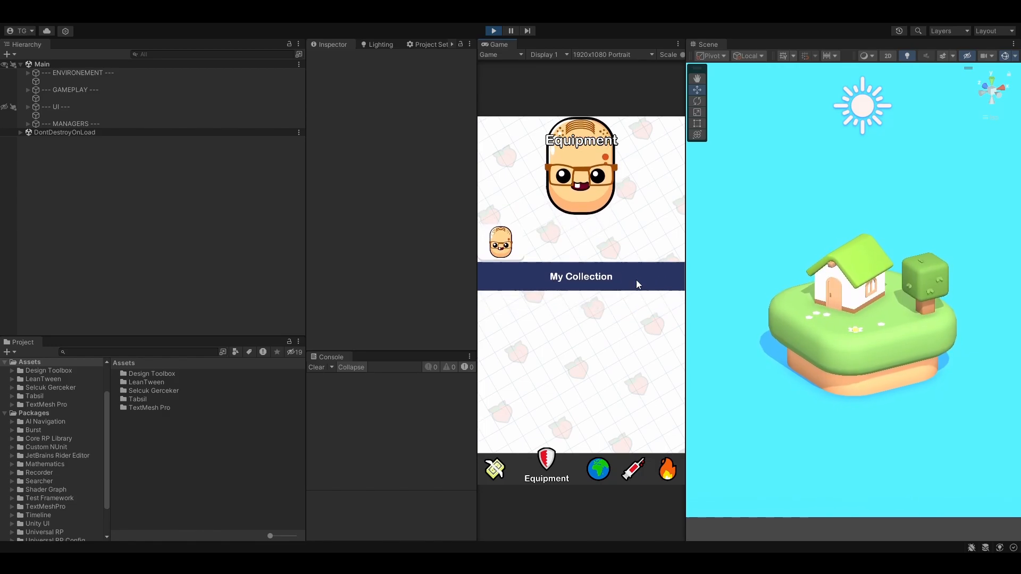
left_click(495, 469)
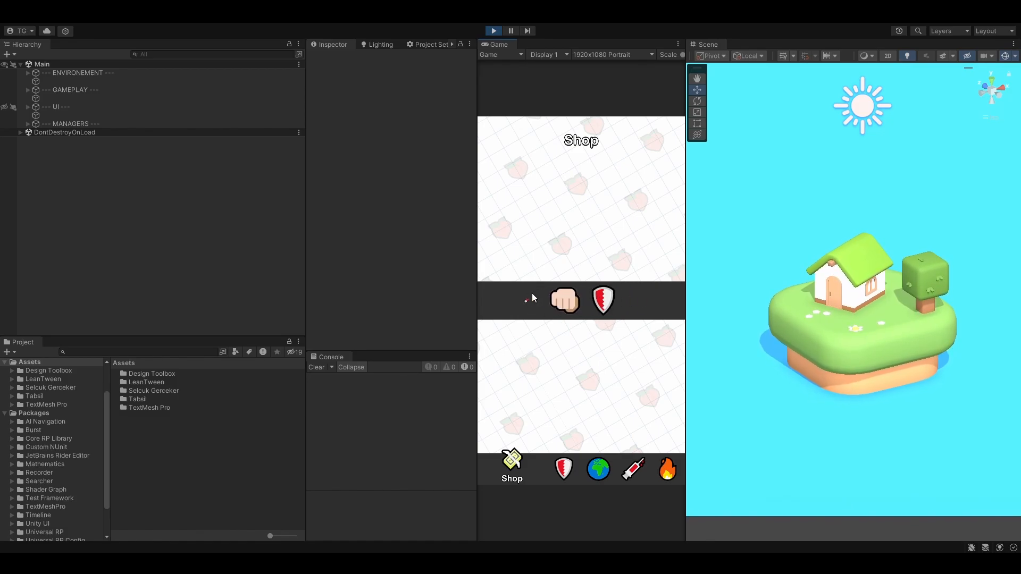
left_click(564, 469)
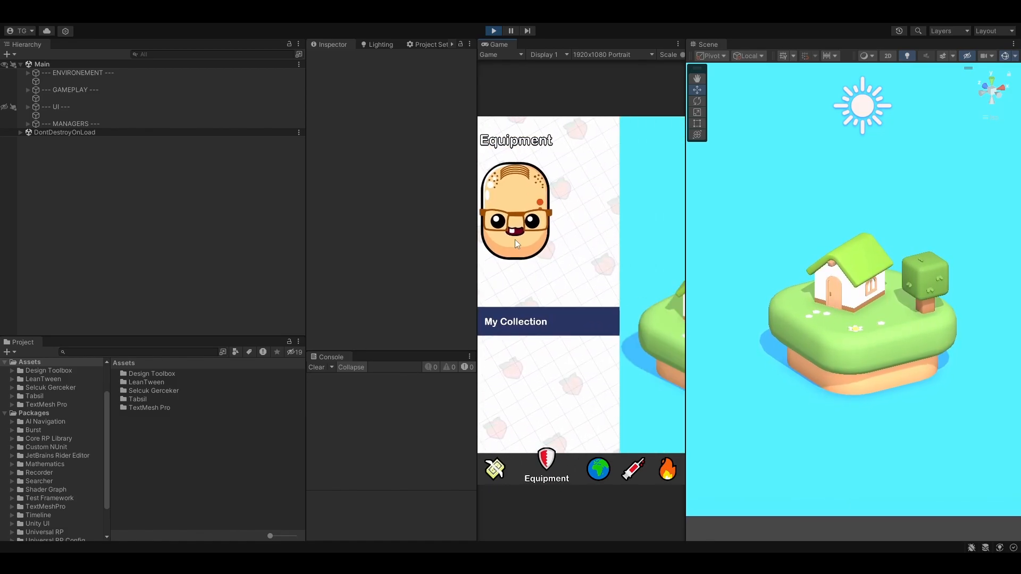
left_click(597, 468)
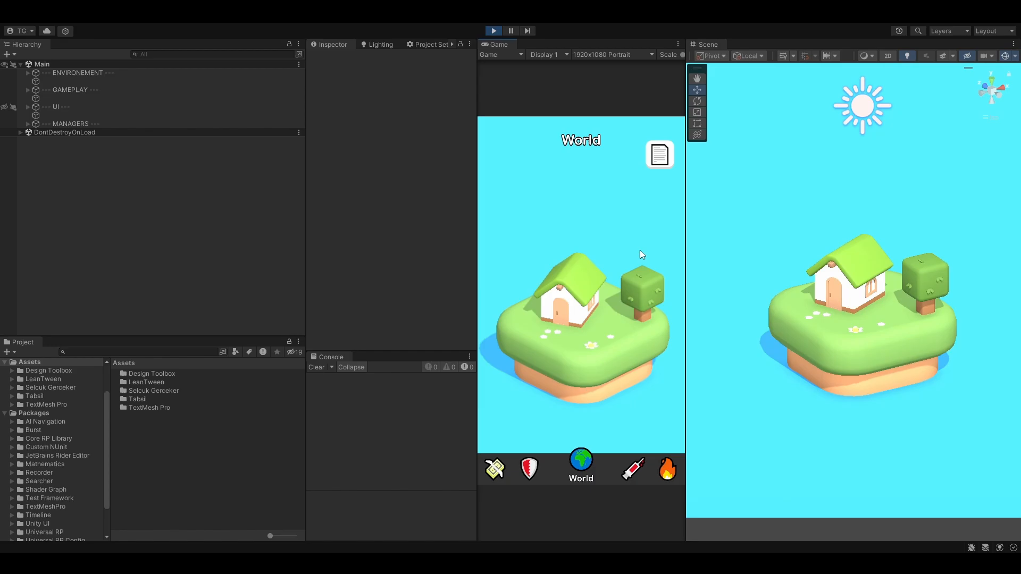